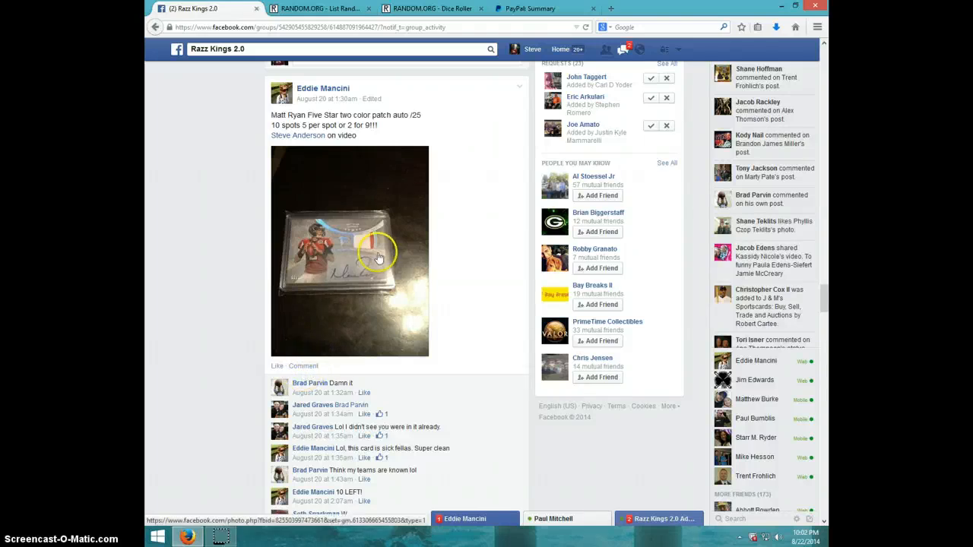
pyautogui.moveTo(368, 271)
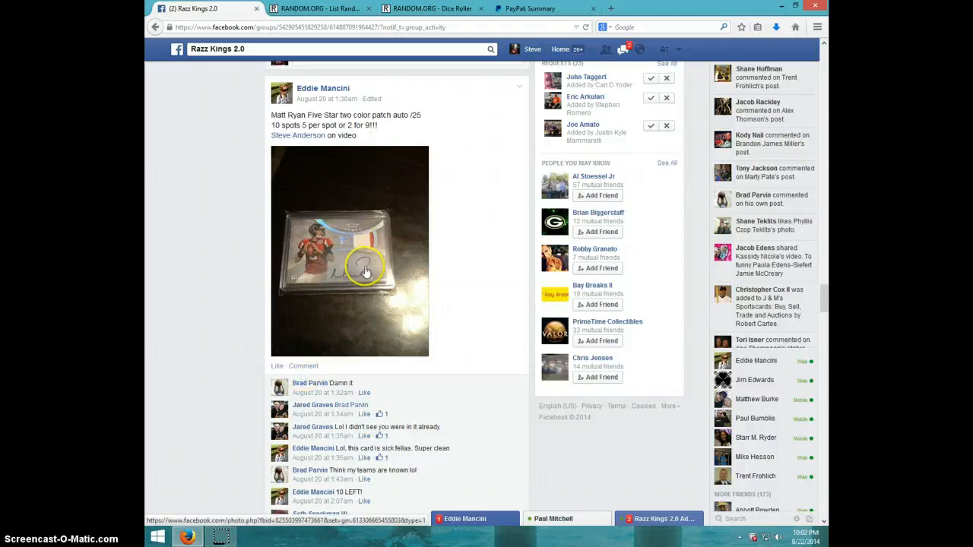
# - Scroll down the card-break post to the final comment listing the ten buyers' names
pyautogui.scroll(-3)
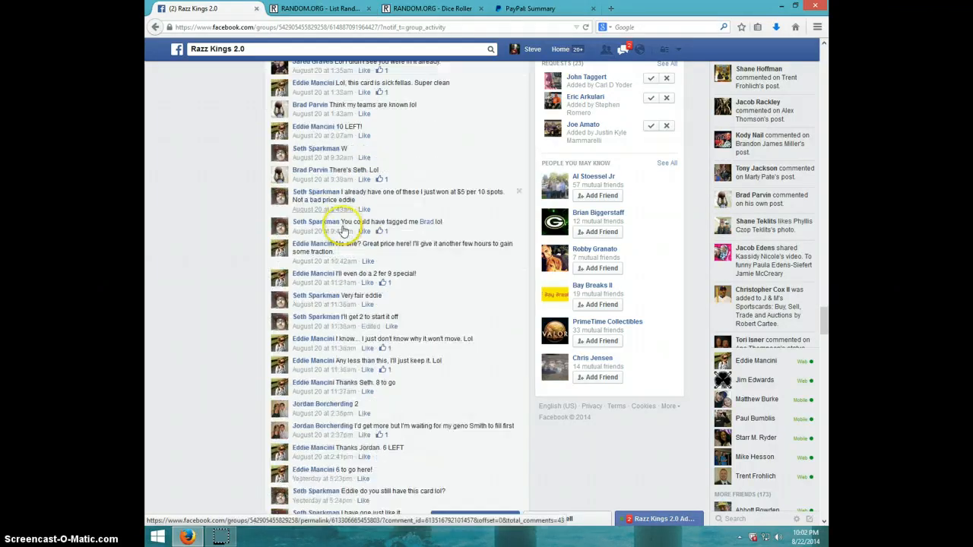
pyautogui.scroll(-3)
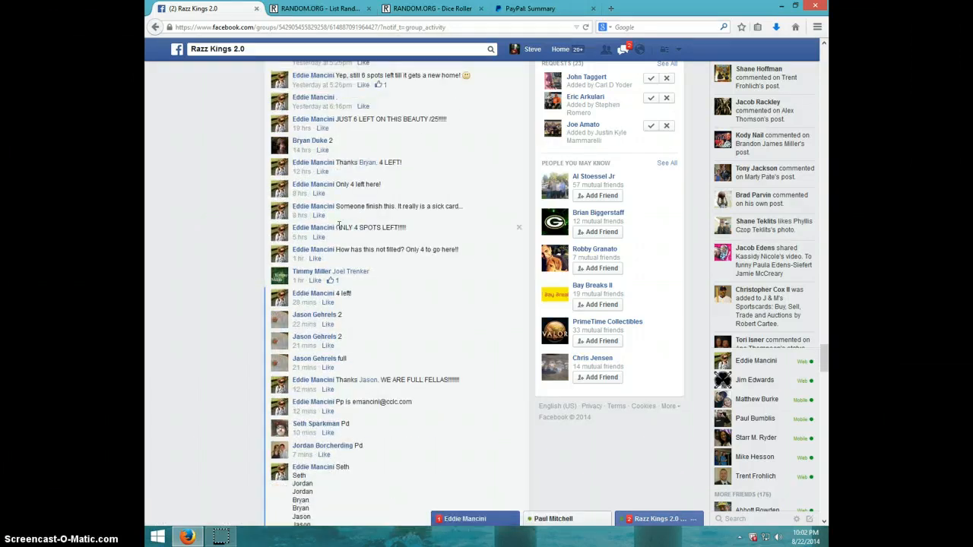
pyautogui.scroll(-3)
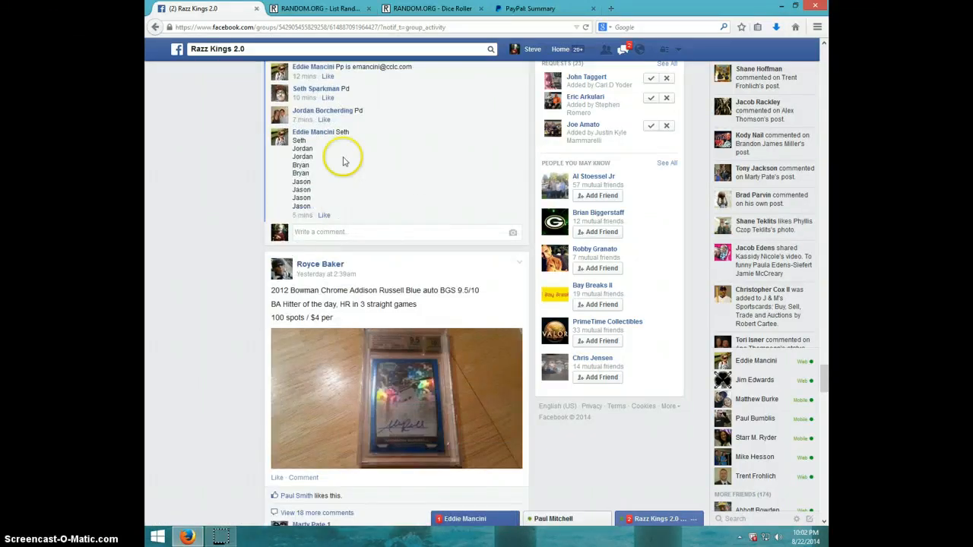
pyautogui.moveTo(333, 250)
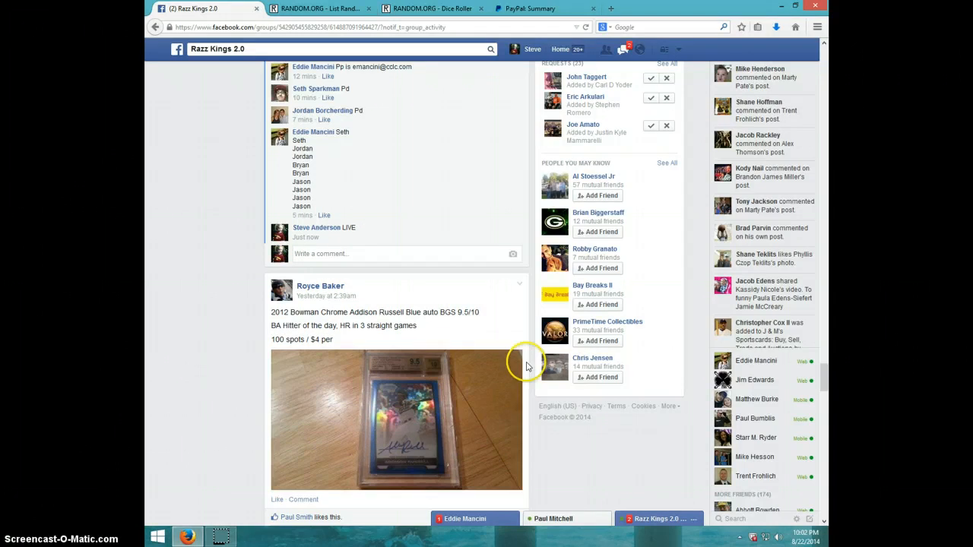
pyautogui.moveTo(514, 340)
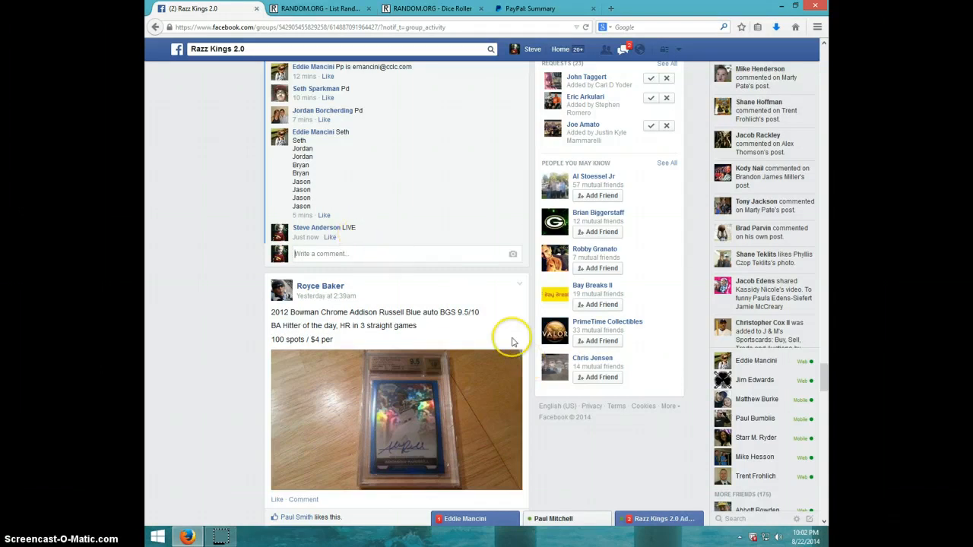
# - Check the clock, roll the two dice on the Dice Roller, then return to the ten-name List Randomizer
pyautogui.click(773, 539)
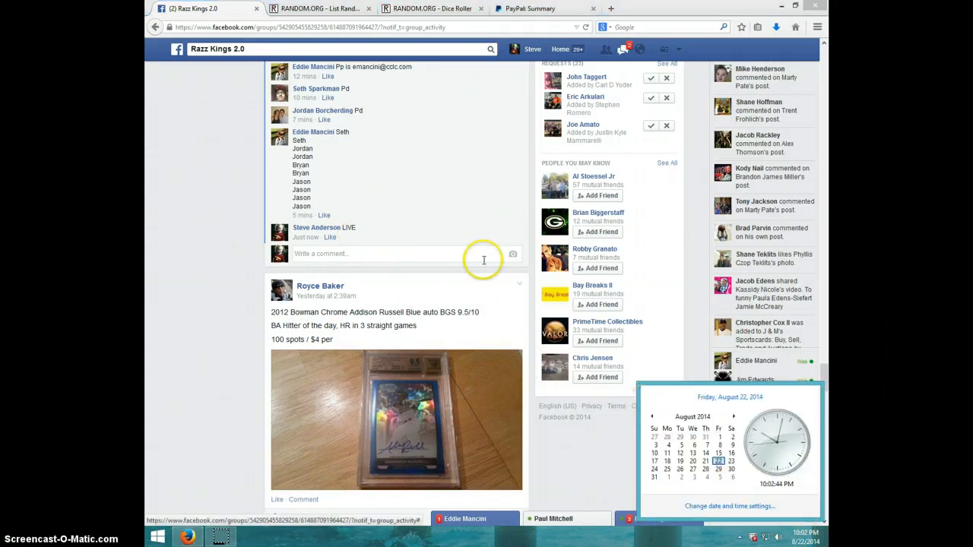
pyautogui.click(431, 9)
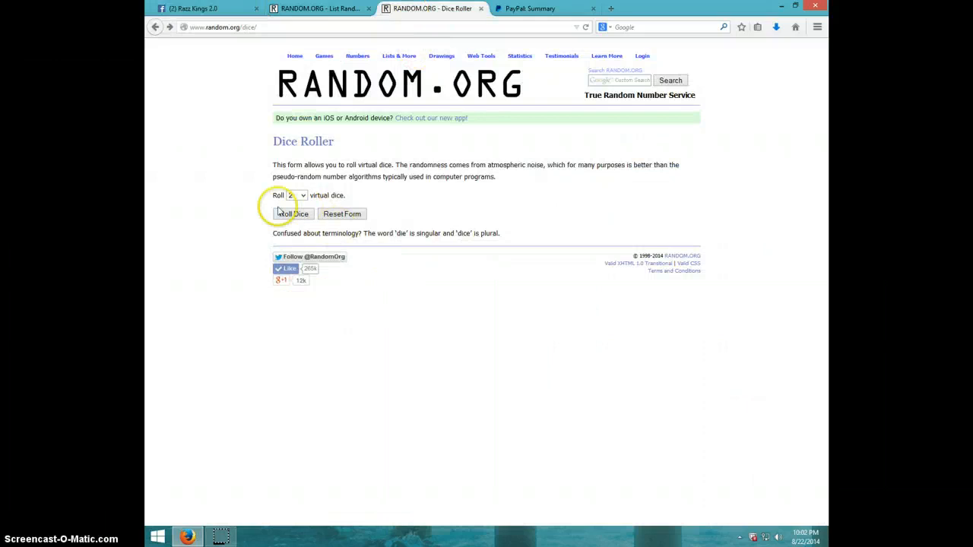
pyautogui.click(294, 213)
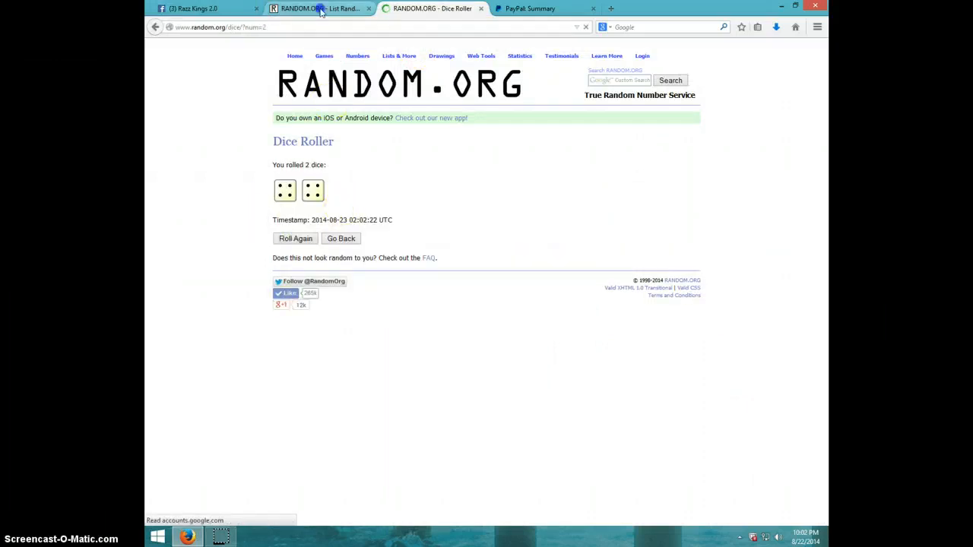
pyautogui.click(319, 9)
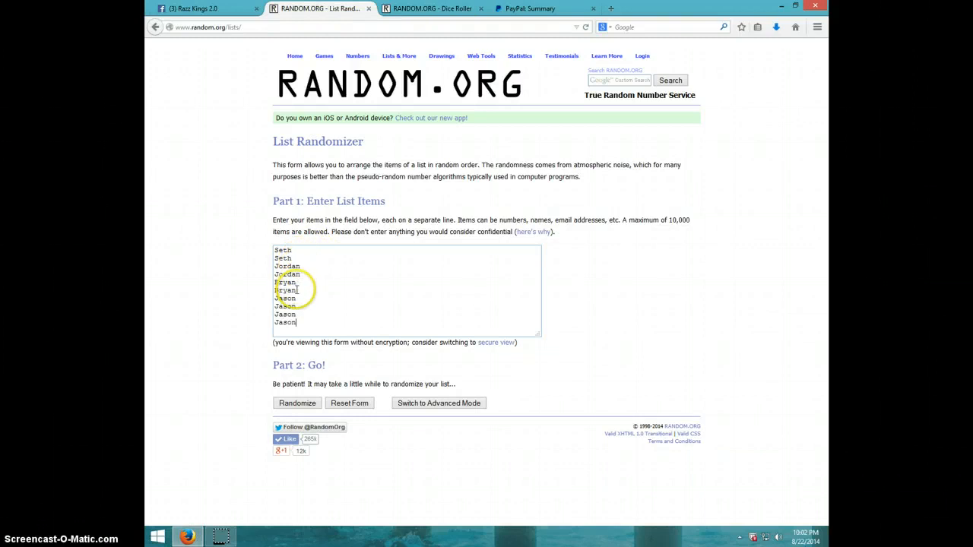
# - Recheck the dice result and the clock, then submit the ten-name list for its first randomization
pyautogui.click(432, 9)
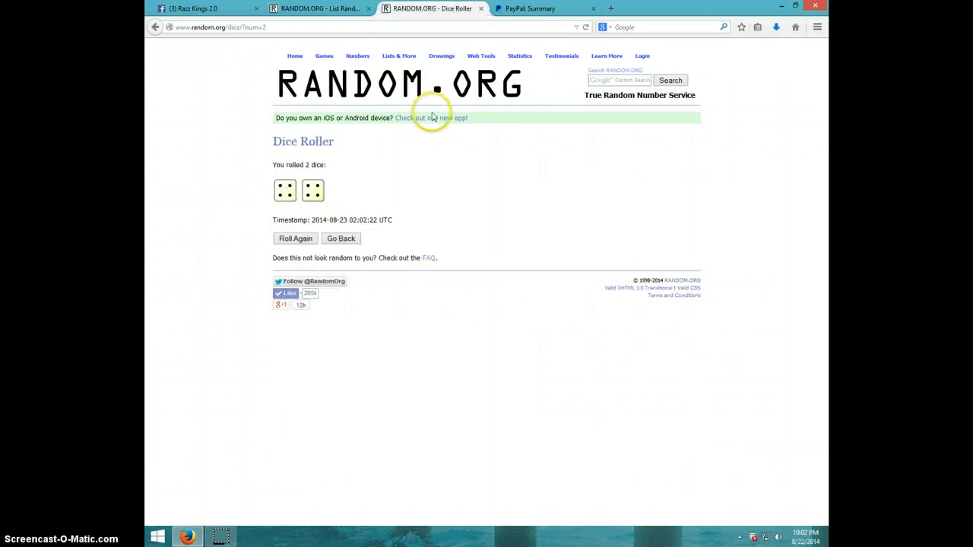
pyautogui.click(319, 9)
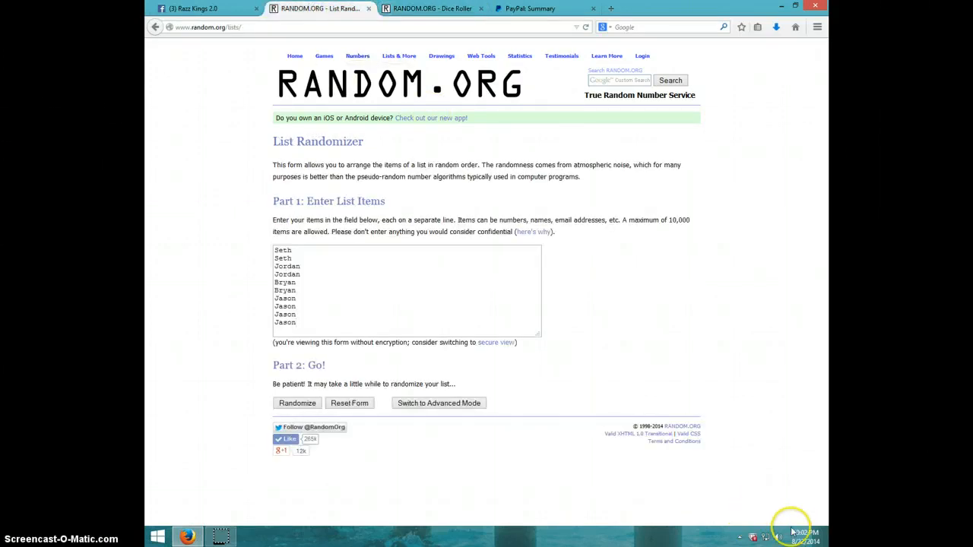
pyautogui.click(779, 538)
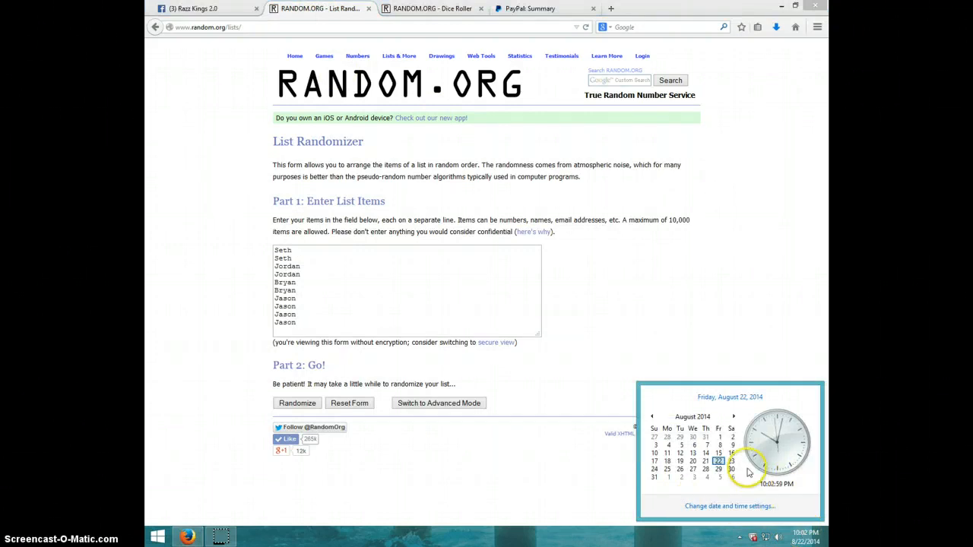
pyautogui.click(297, 403)
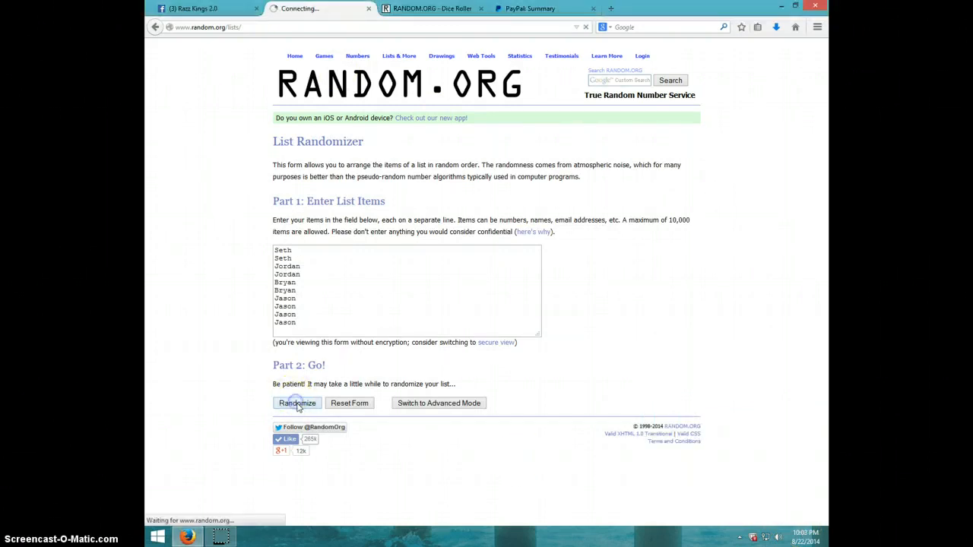
# - Reshuffle the list with Again until randomized 8 times, then bring back the dice result
pyautogui.click(296, 403)
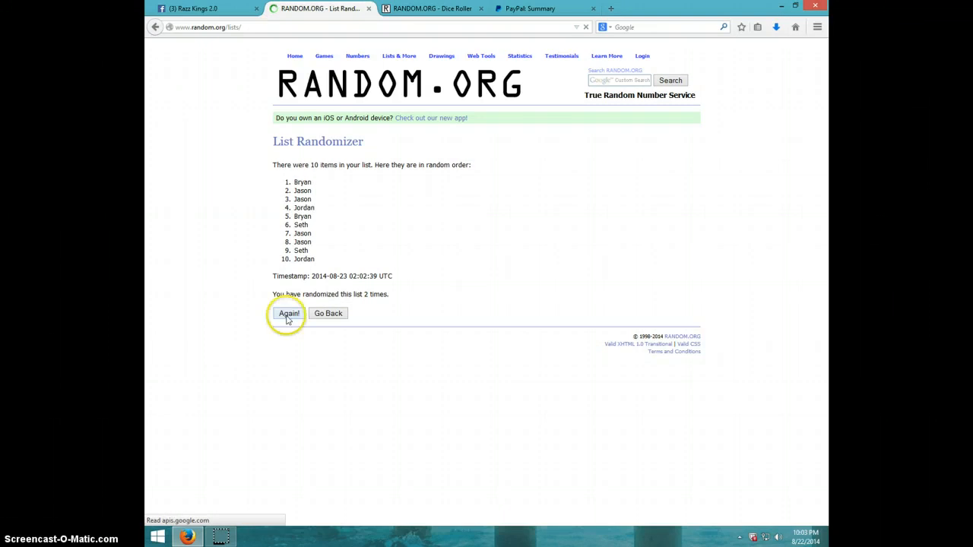
pyautogui.click(289, 313)
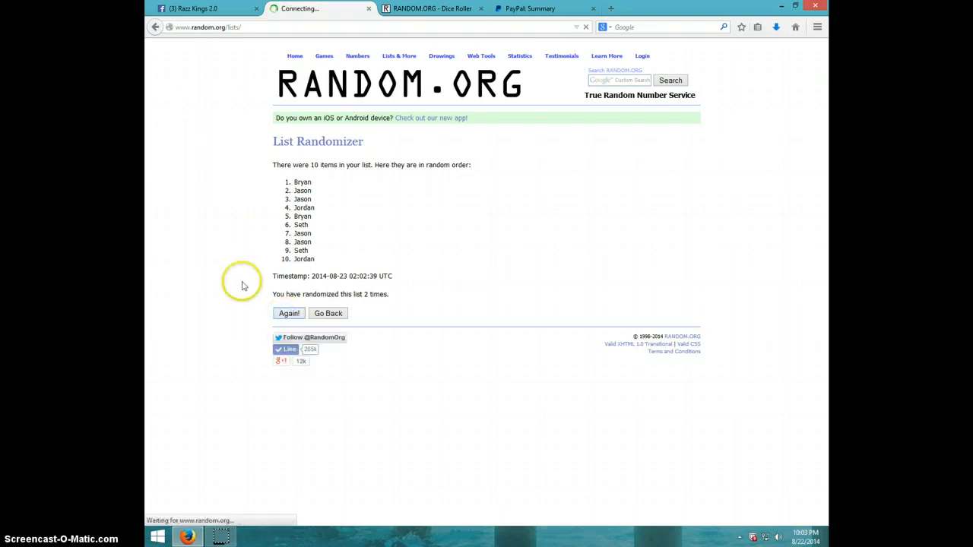
pyautogui.click(289, 314)
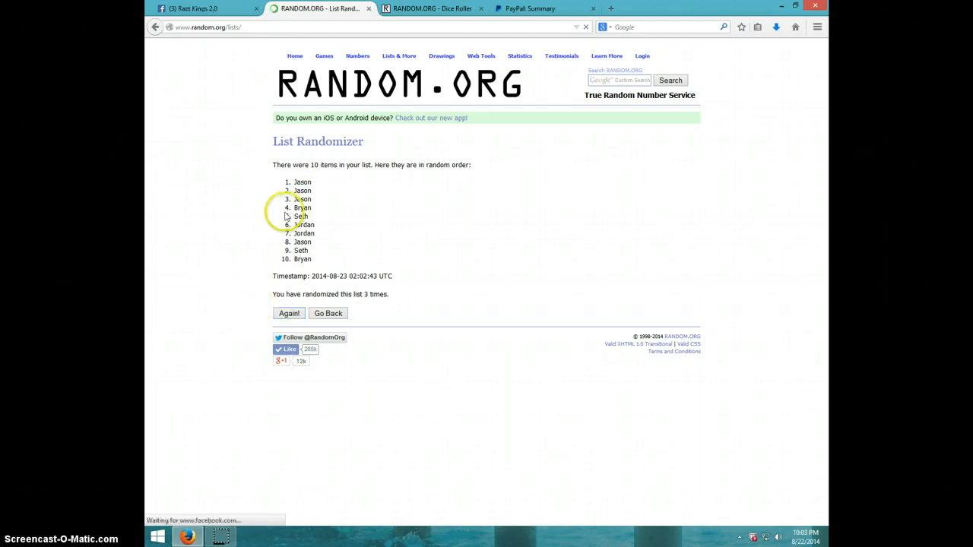
pyautogui.click(289, 313)
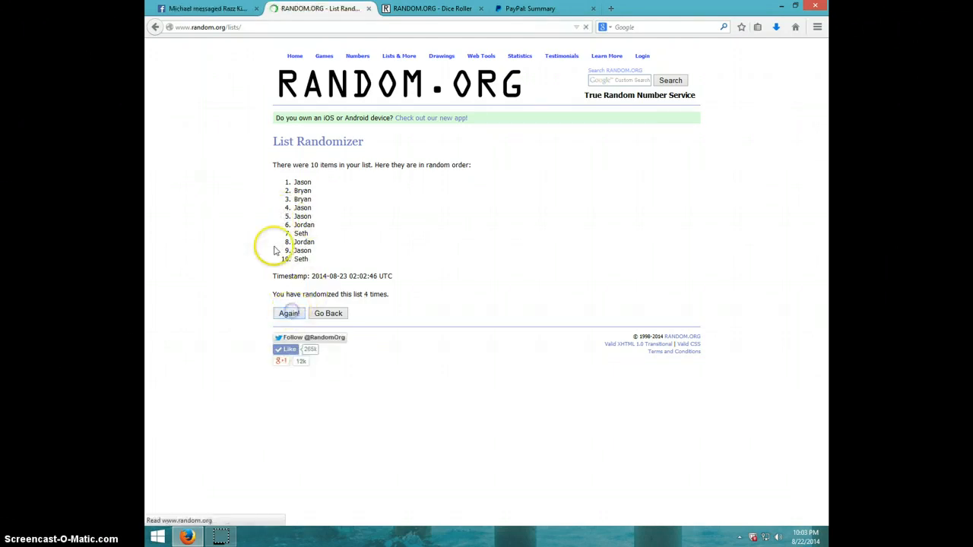
pyautogui.click(289, 314)
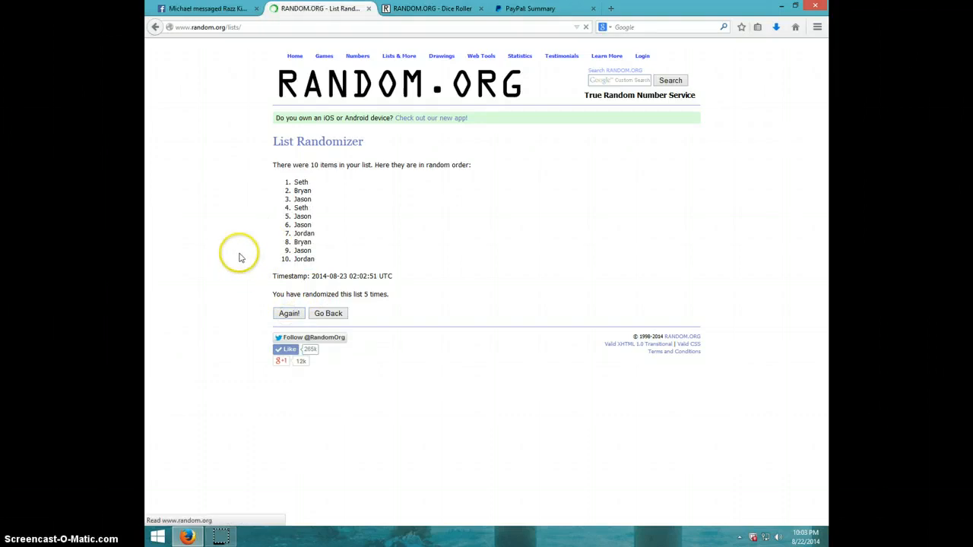
pyautogui.click(289, 313)
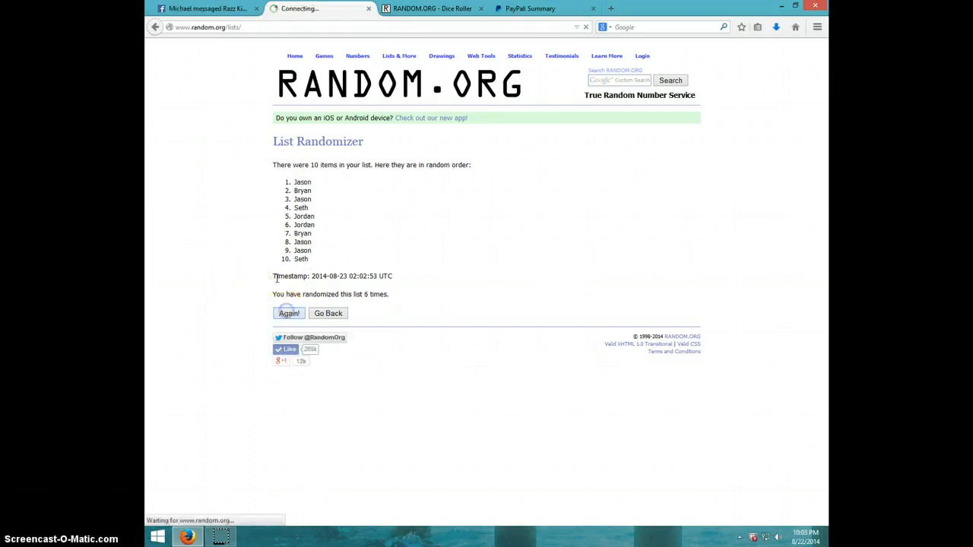
pyautogui.click(289, 313)
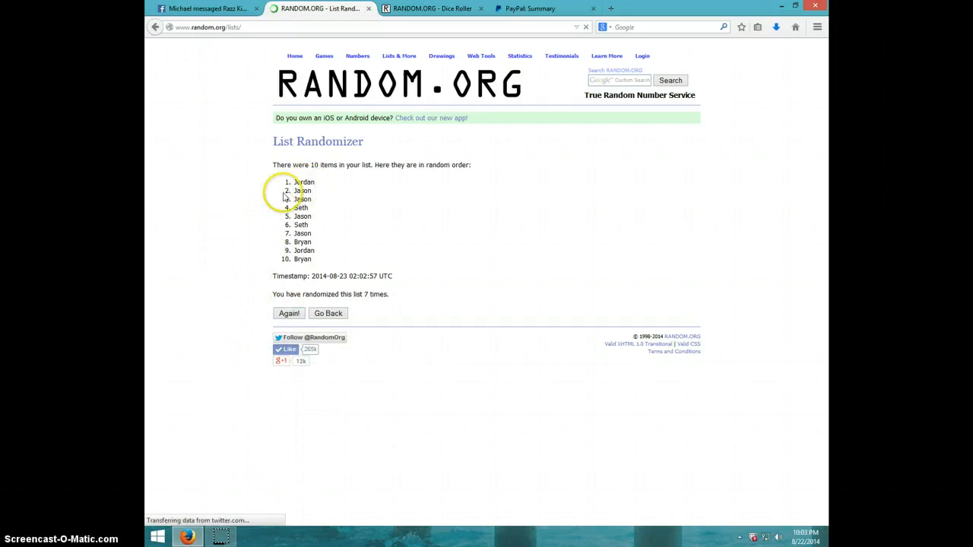
pyautogui.click(432, 10)
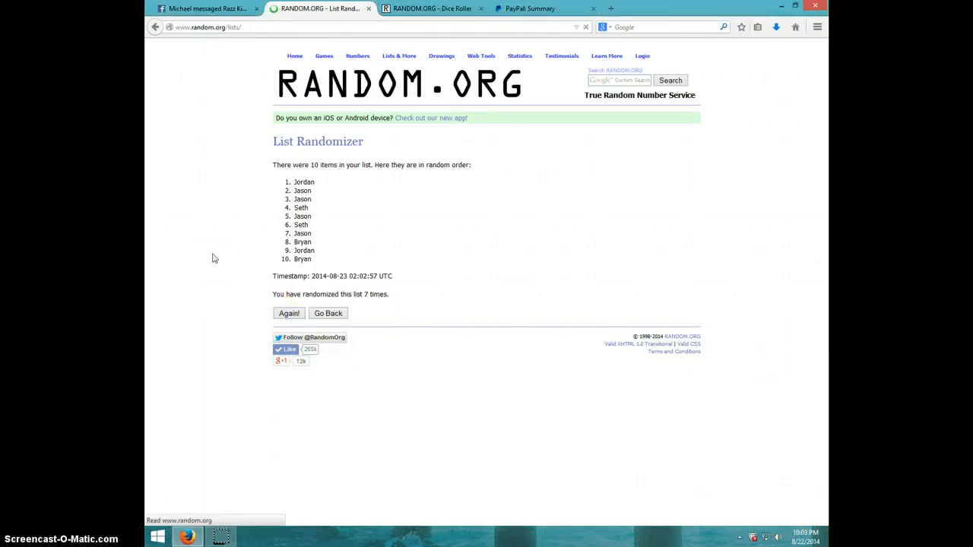
pyautogui.click(289, 313)
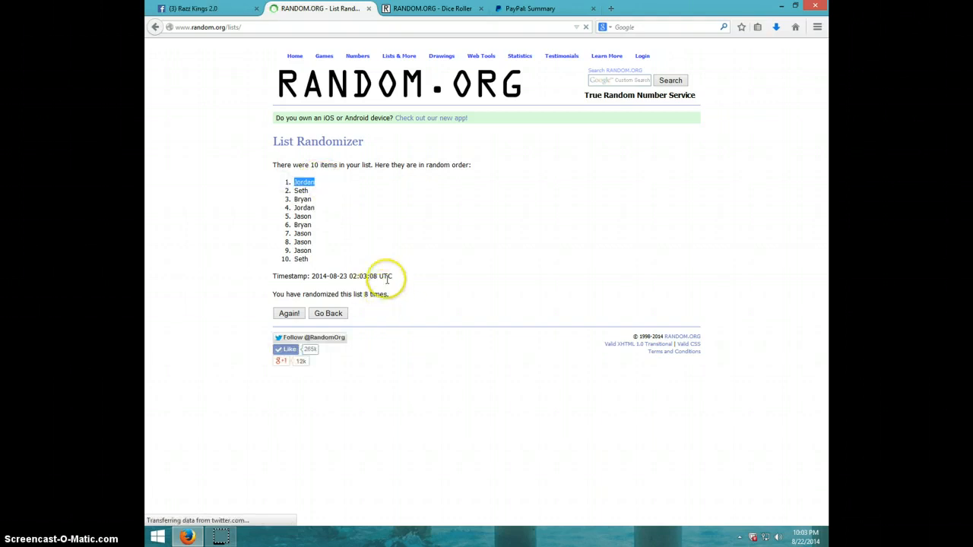
pyautogui.moveTo(388, 204)
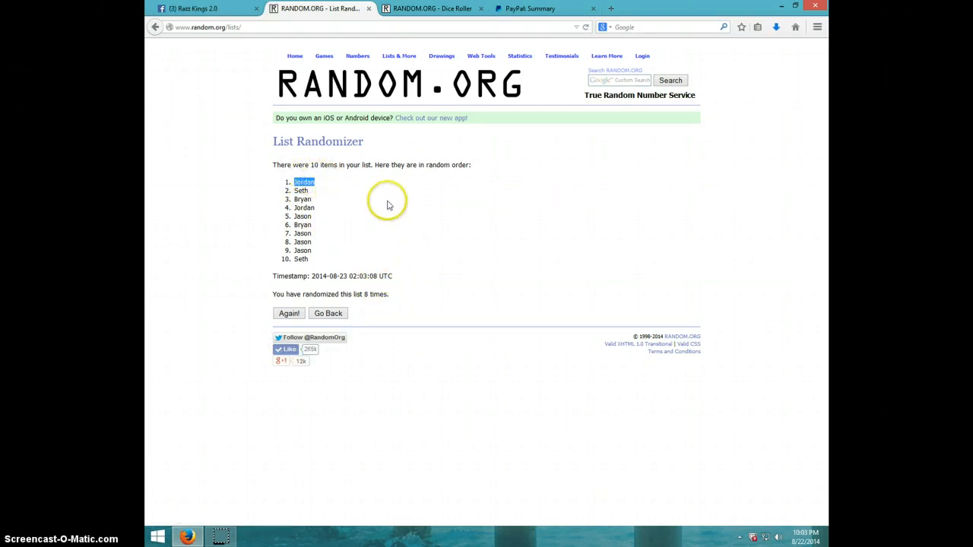
pyautogui.click(432, 9)
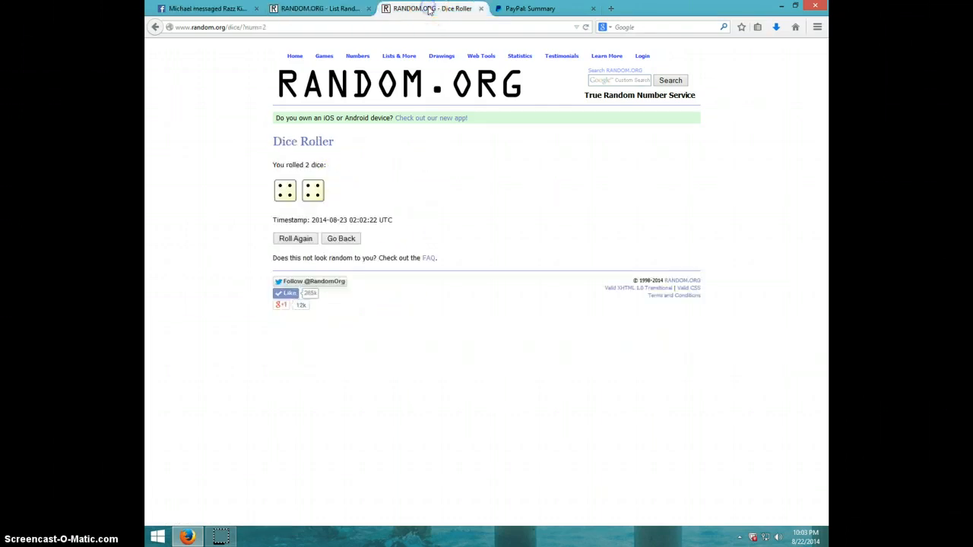
# - Post a DONE comment in the Facebook thread beneath LIVE, then check the clock
pyautogui.click(319, 9)
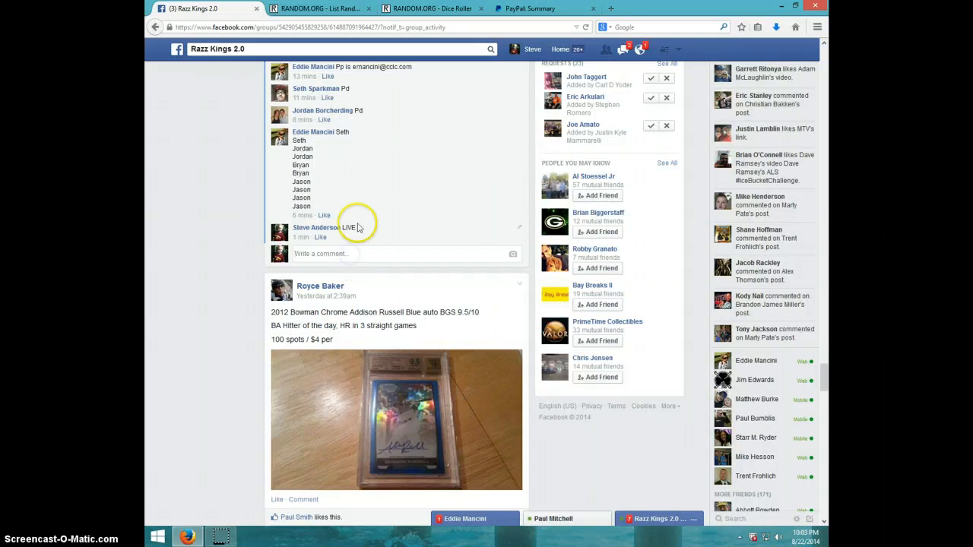
pyautogui.write('DONE')
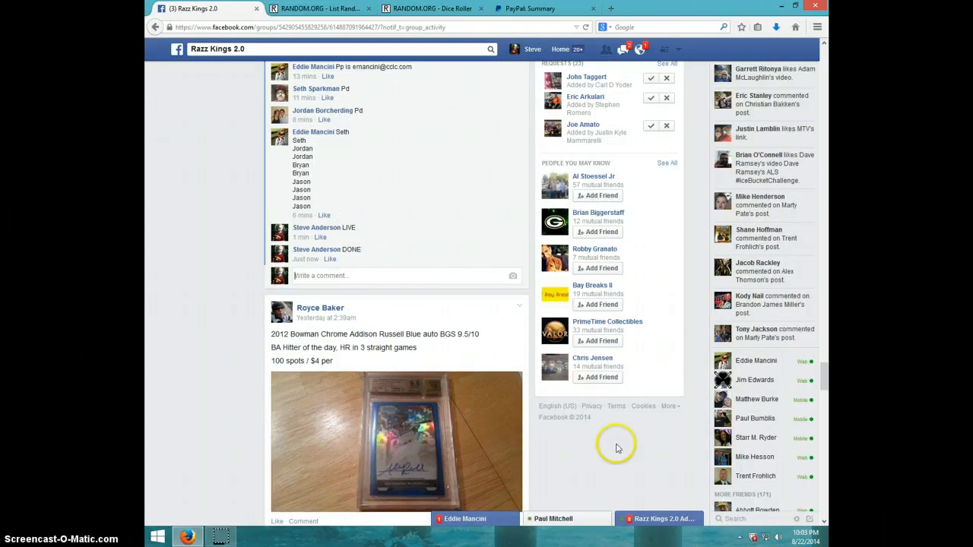
pyautogui.click(777, 539)
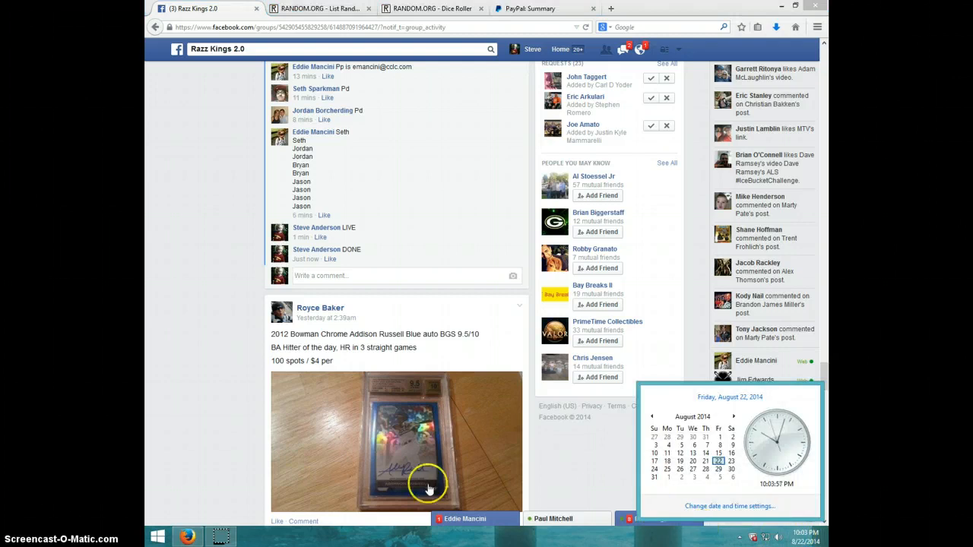